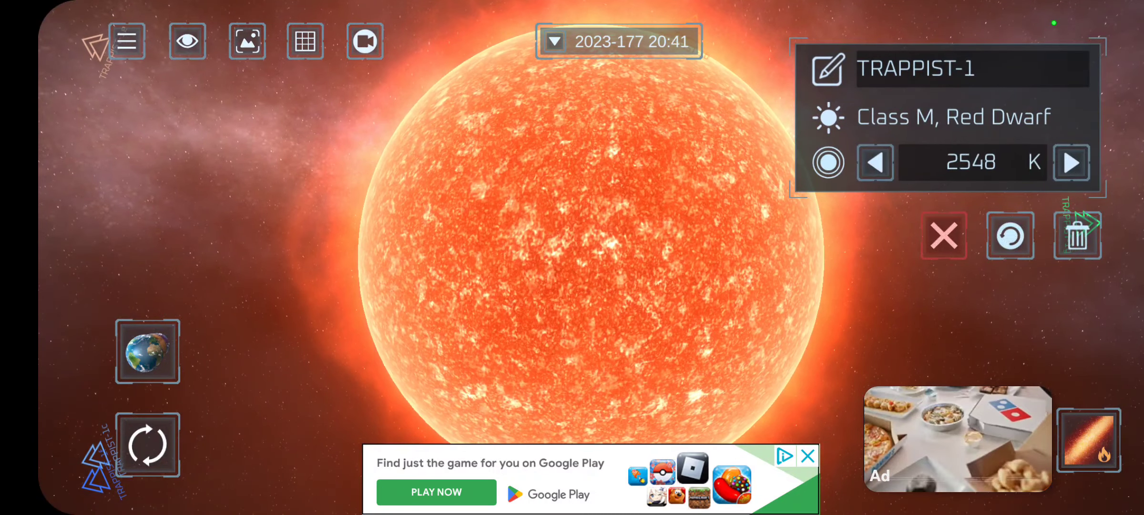
Raise TRAPPIST-1's temperature stepwise from 2548 K to 30000 K, making it a blue Class O star
left_click(1072, 163)
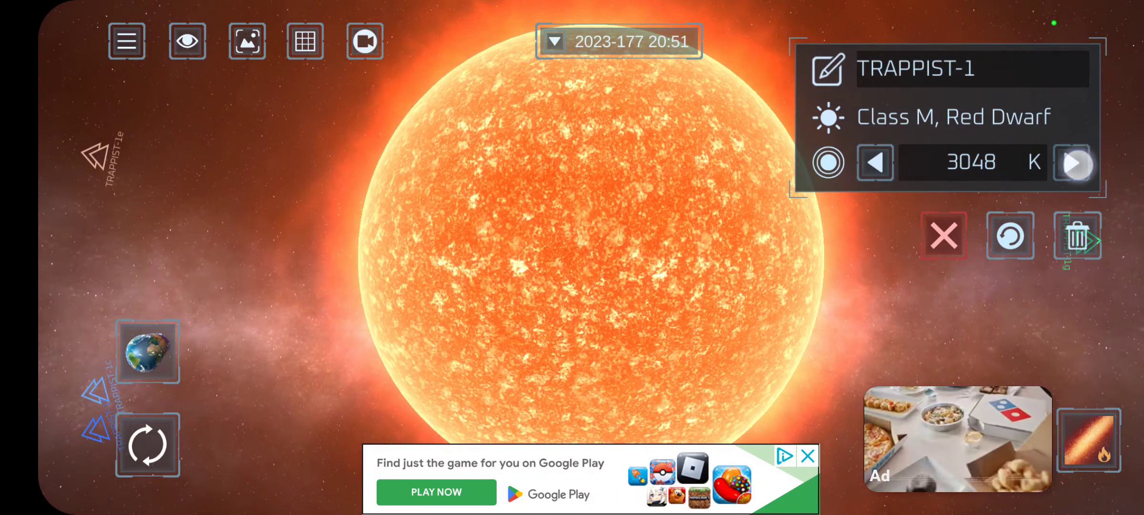
left_click(1075, 163)
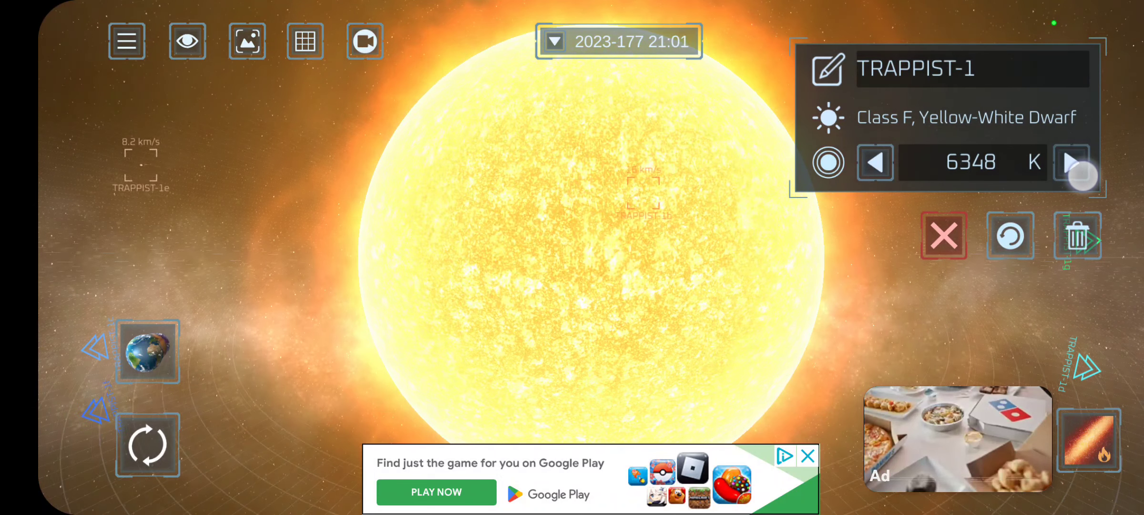
left_click(1071, 162)
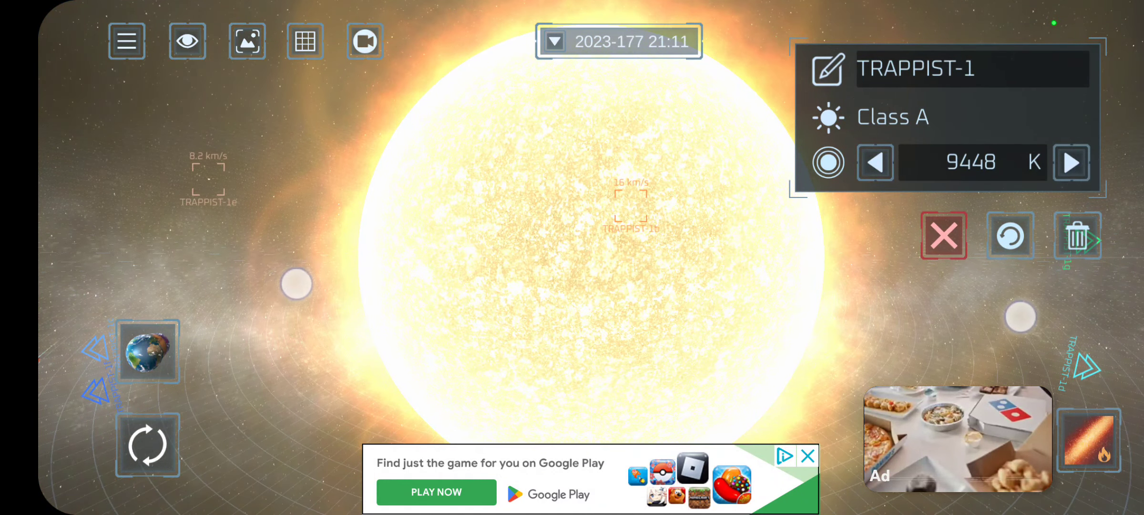
left_click(1071, 163)
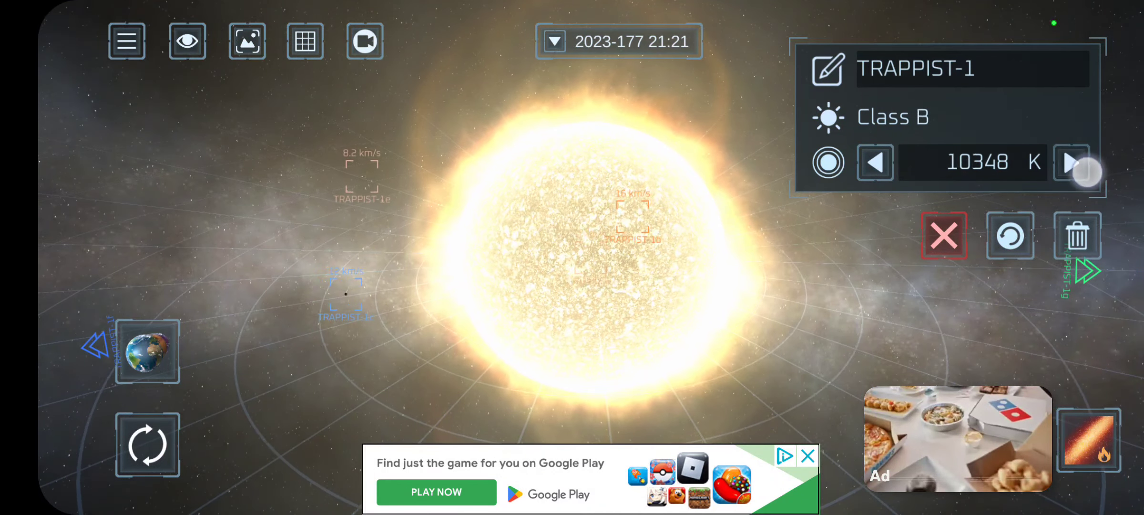
left_click(1072, 163)
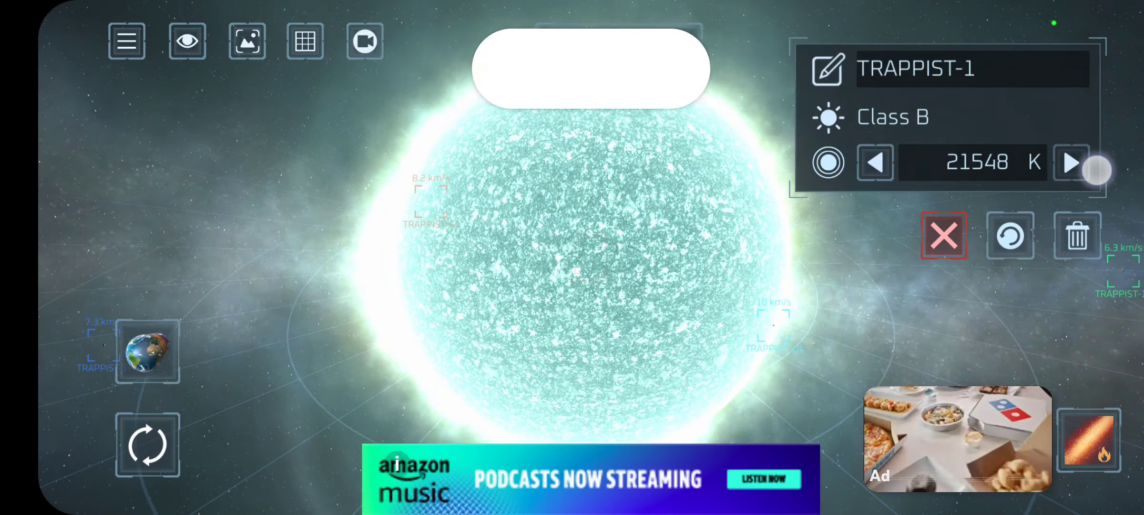
left_click(1071, 163)
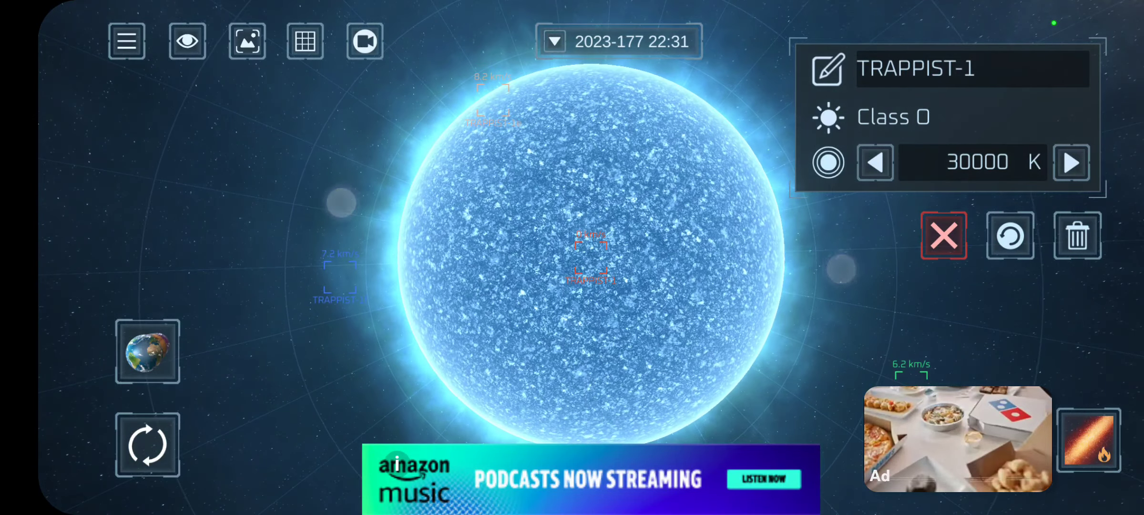
left_click(554, 41)
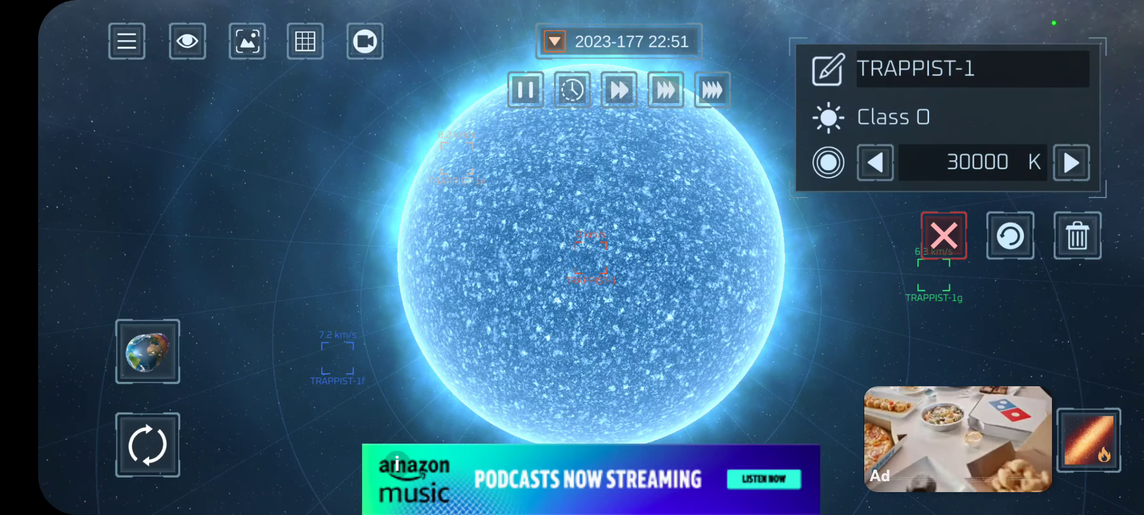
Run the simulation at the fastest time speed and dismiss the star's details
left_click(712, 90)
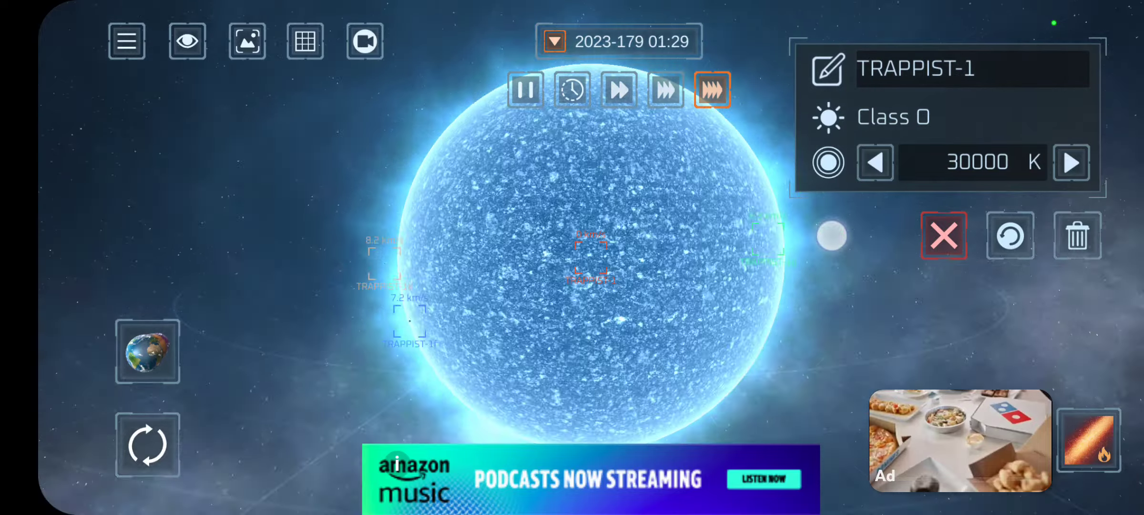
left_click(711, 89)
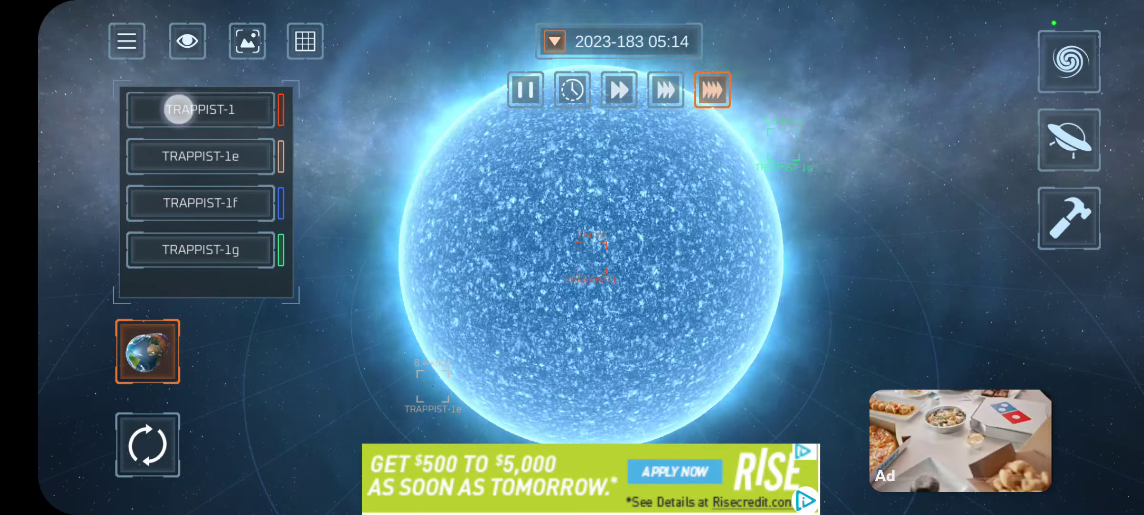
Show the TRAPPIST system's bodies and the menu of spawnable objects
left_click(201, 108)
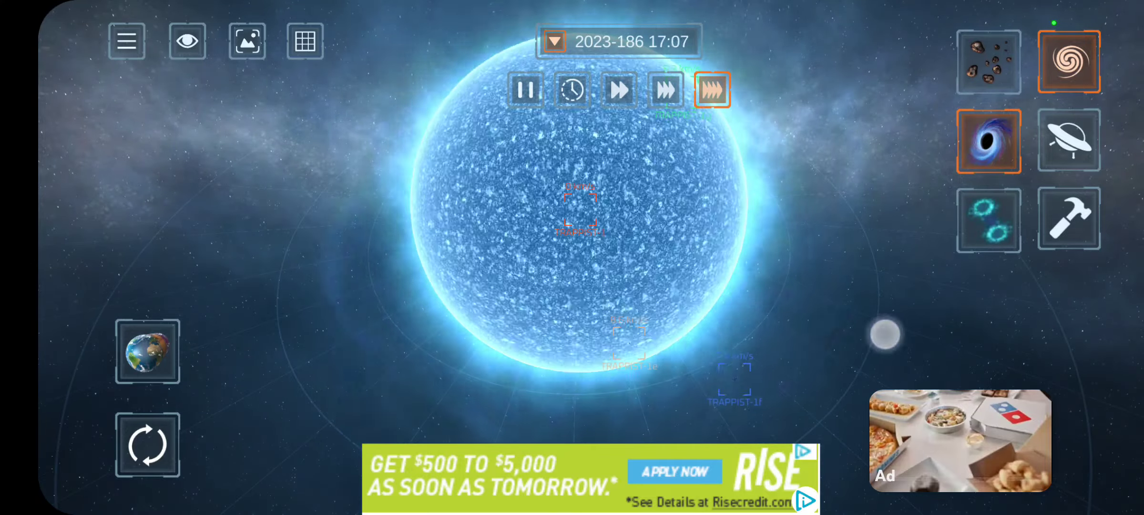
Spawn a black hole near the TRAPPIST-1 star
left_click(711, 90)
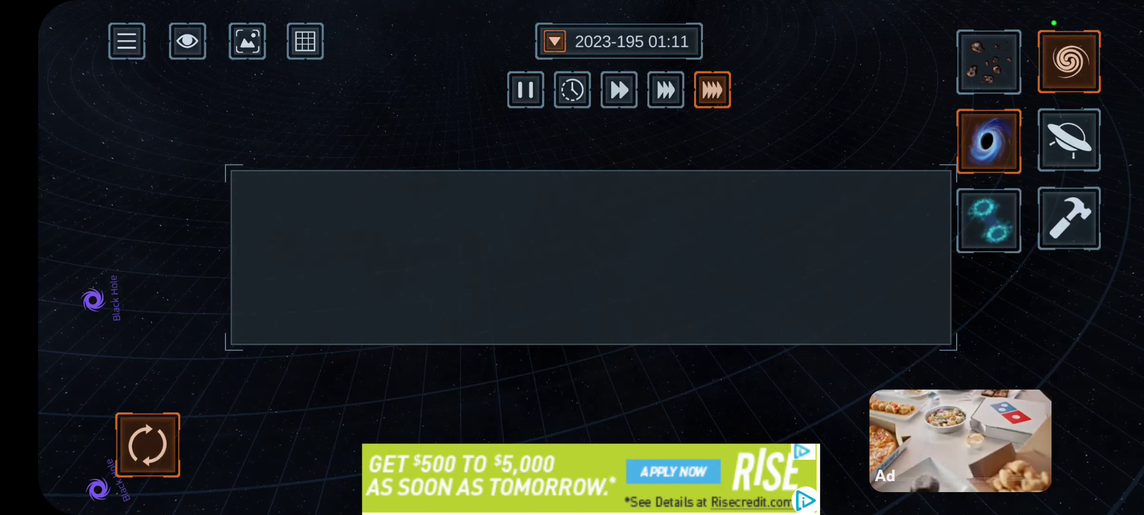
Load the Sol System from the star system selection panel
left_click(989, 141)
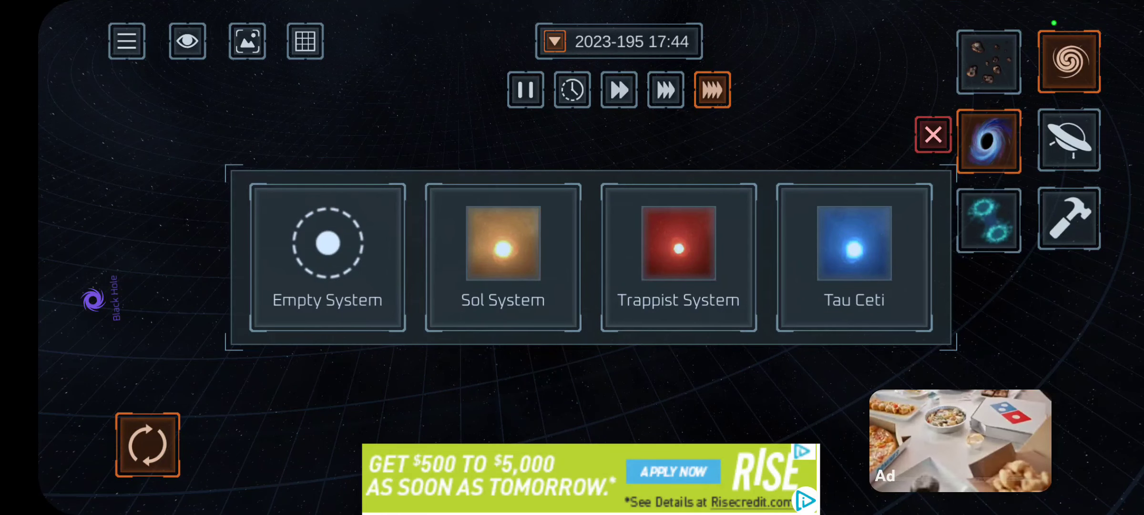
left_click(502, 256)
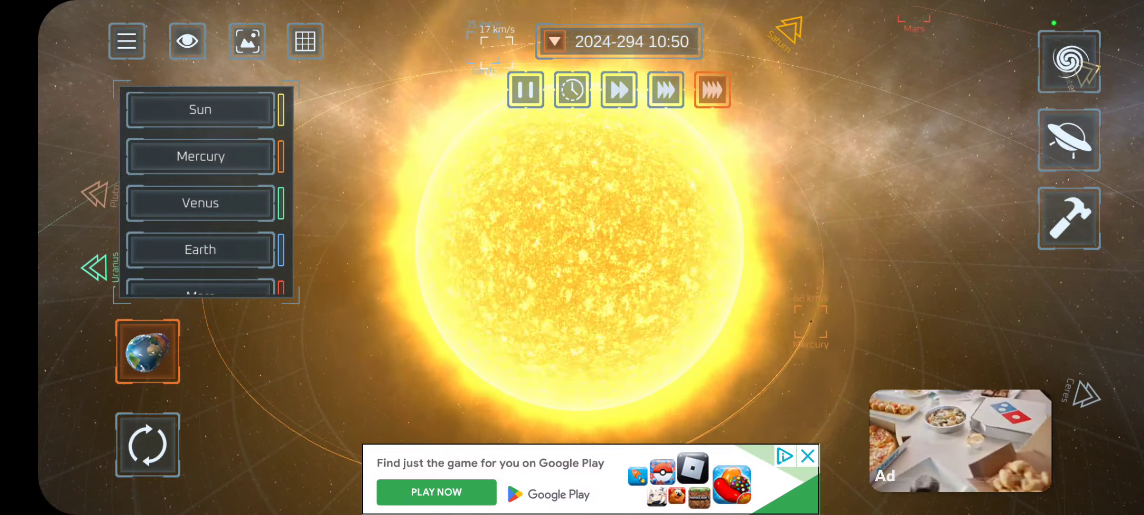
Select the Sun, heat it to 30000 K (Class O), and dismiss its details
left_click(201, 110)
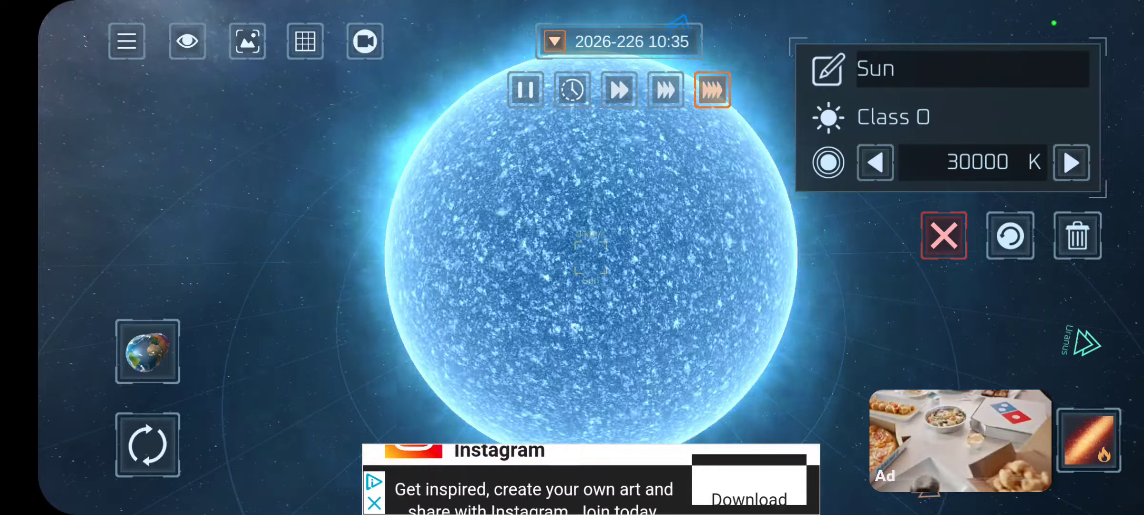
left_click(943, 234)
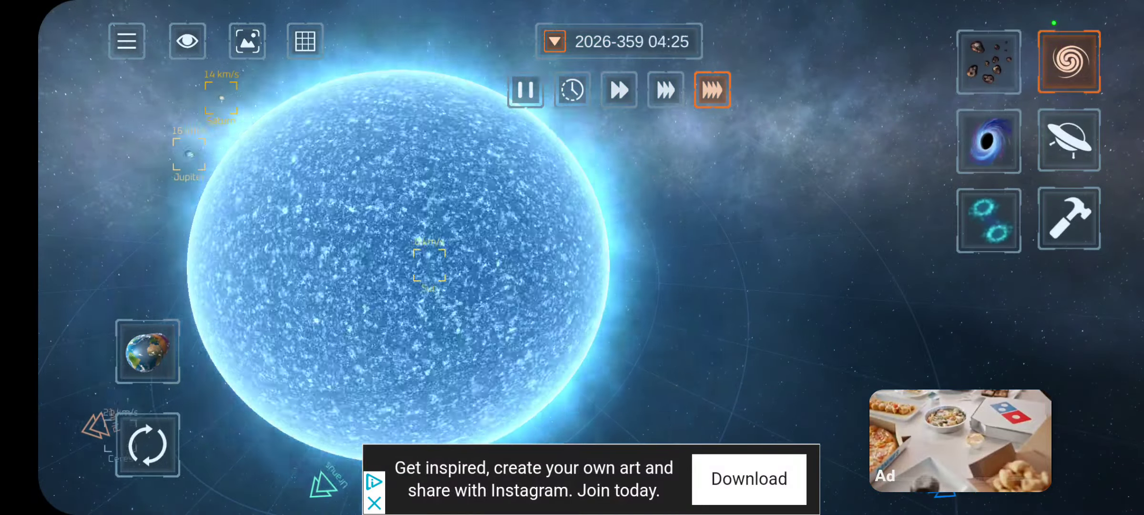
Spawn wormholes into the solar system and bring up the list of its bodies
left_click(988, 221)
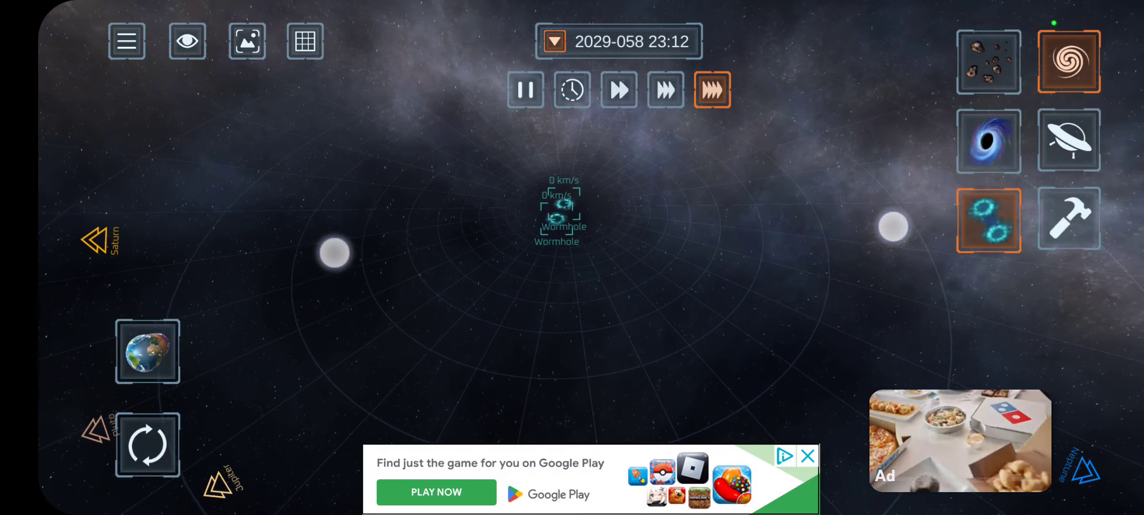
left_click(148, 351)
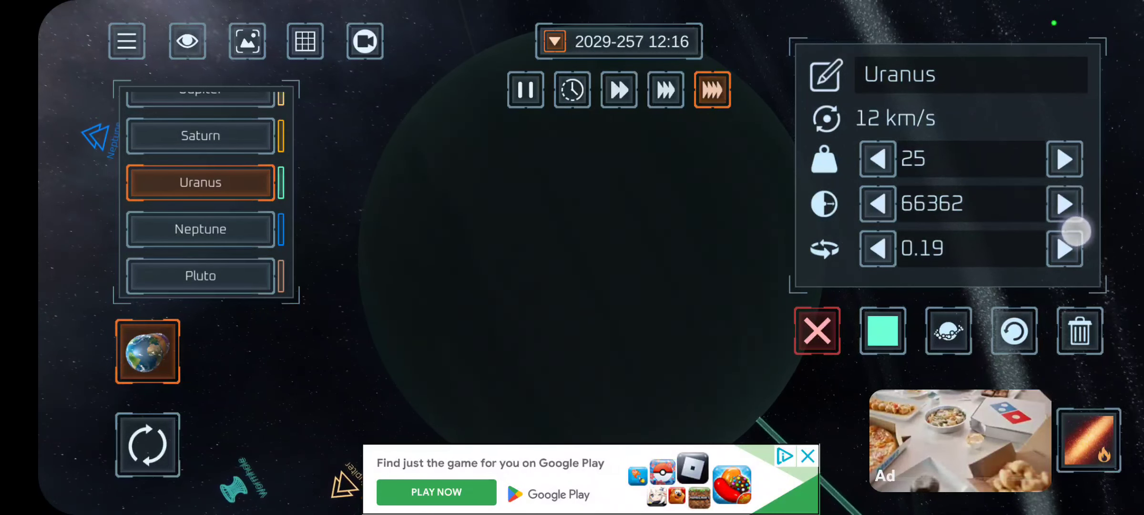
Increase Uranus' rotation and raise its mass from 25 to 941
left_click(1065, 159)
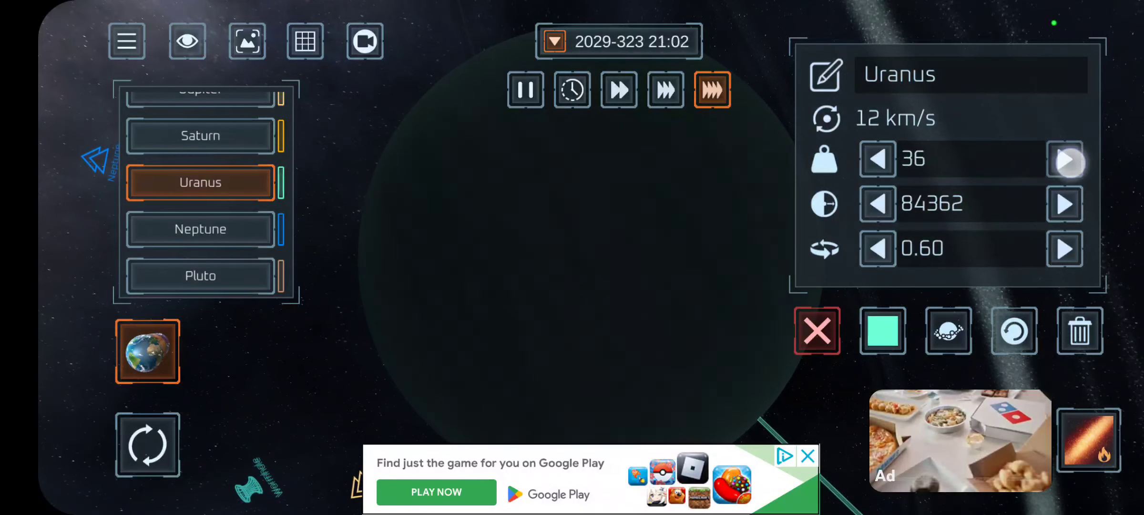
left_click(1065, 160)
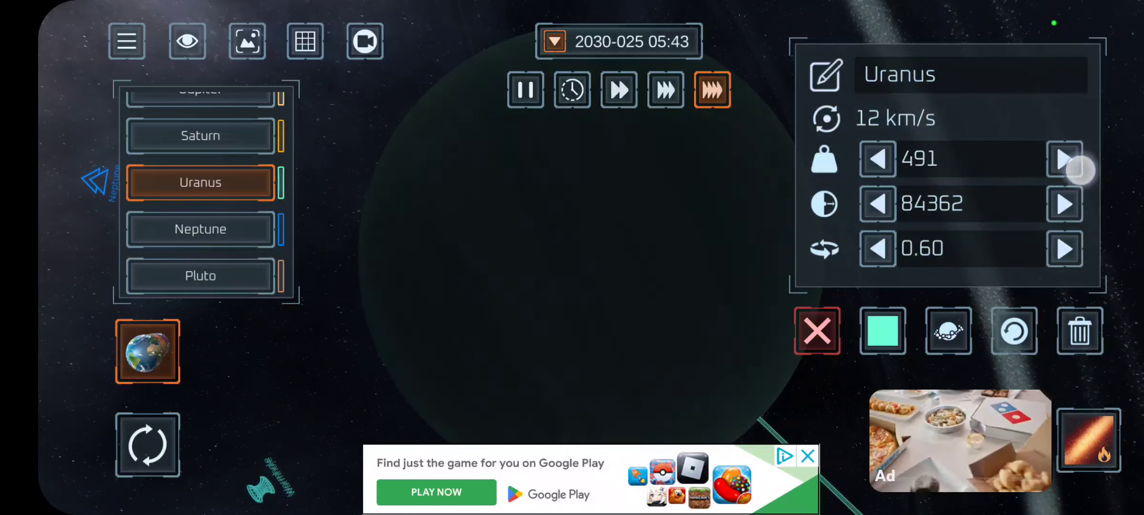
left_click(1065, 160)
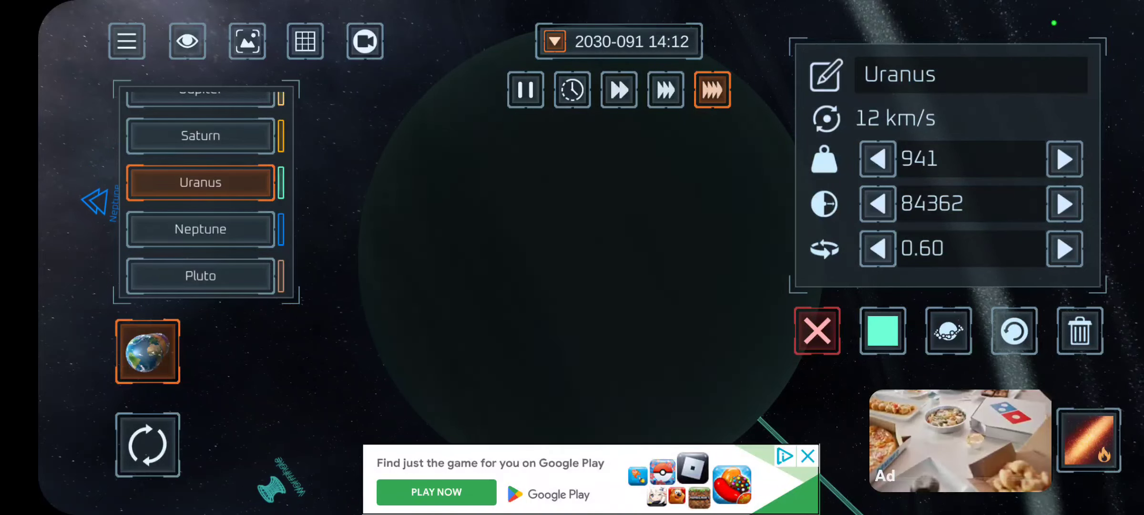